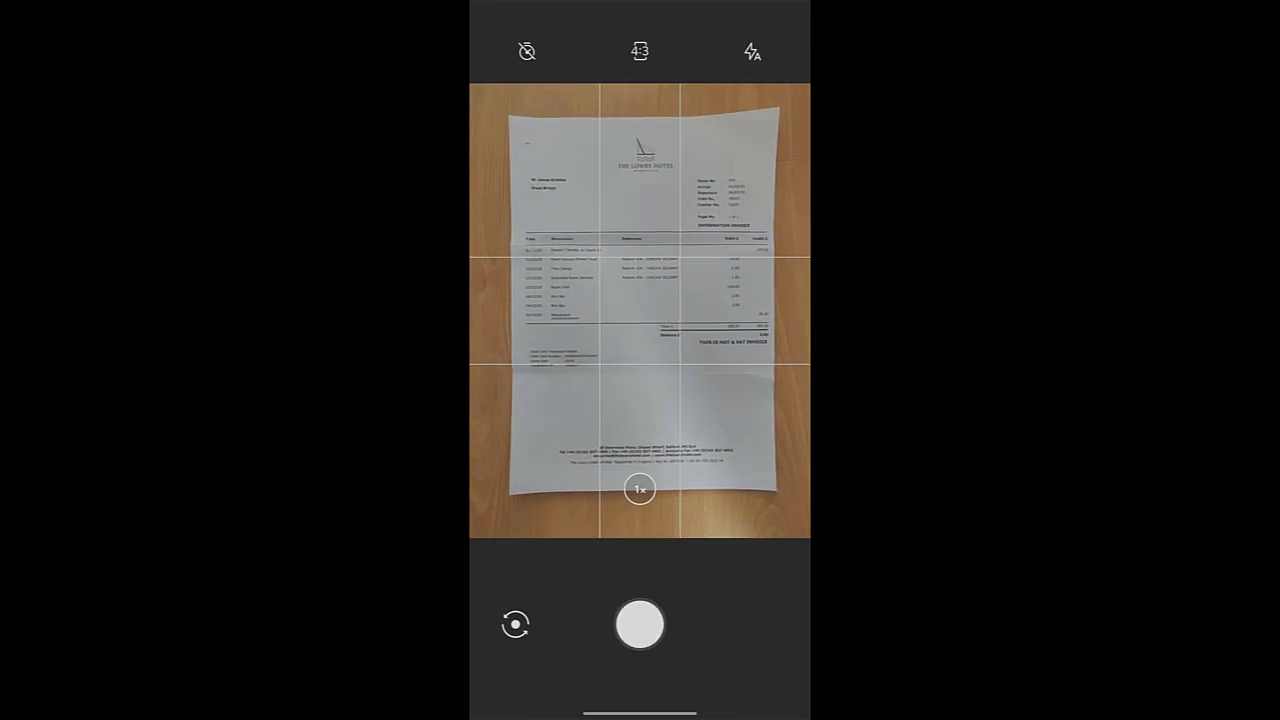
Capture the hotel invoice as a scanned page and dismiss the Scan to PDF tip
{"action": "left_click", "coordinate": [639, 625]}
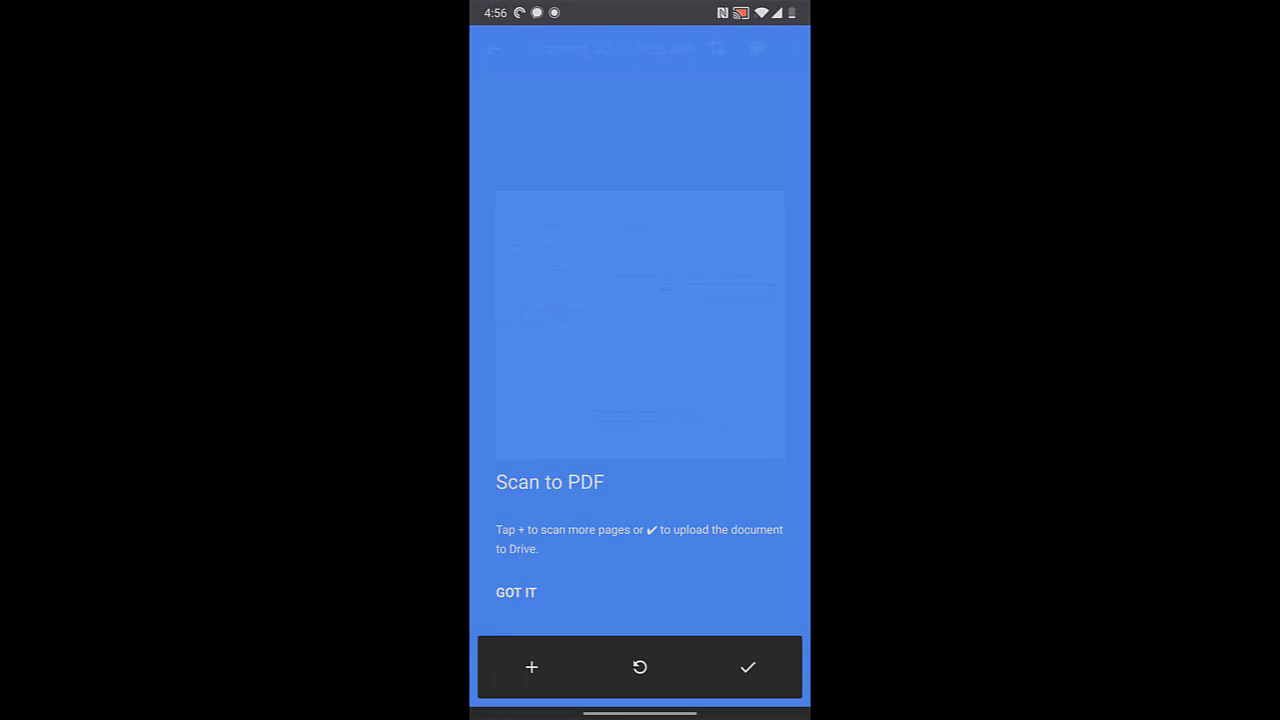
{"action": "left_click", "coordinate": [516, 592]}
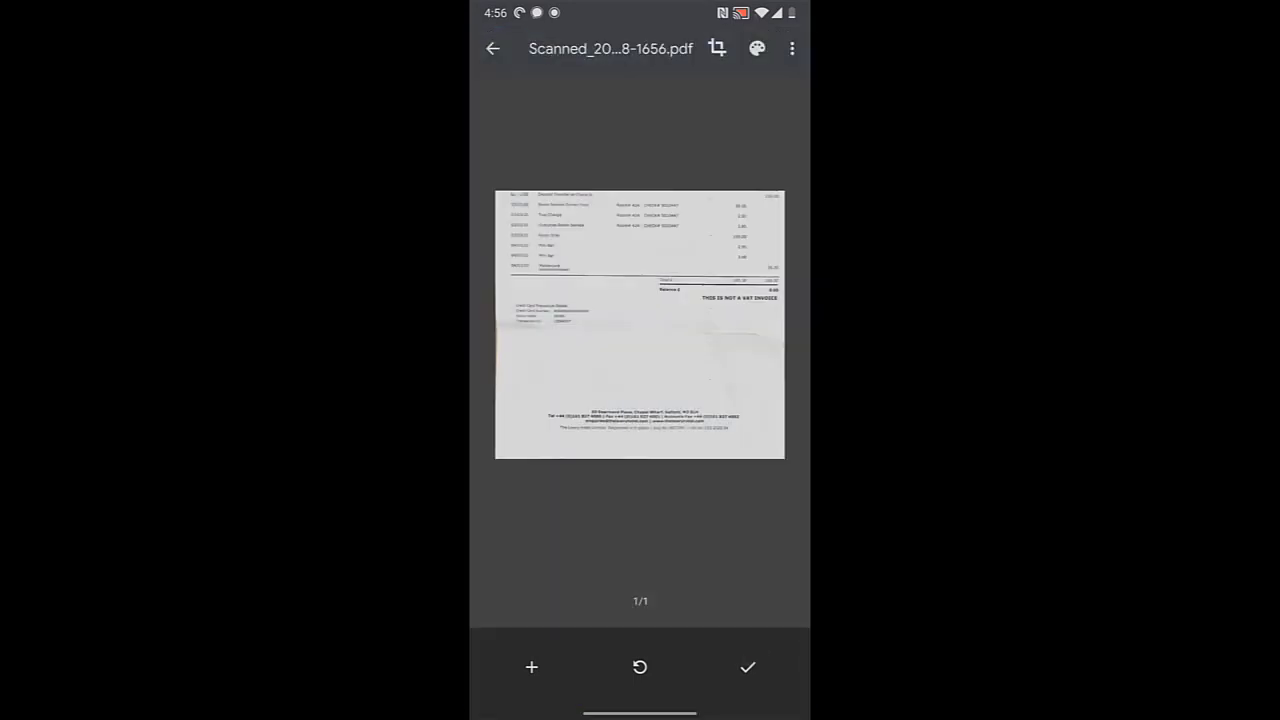
Recrop the scanned page so the full hotel invoice shows, and apply the crop
{"action": "left_click", "coordinate": [717, 48]}
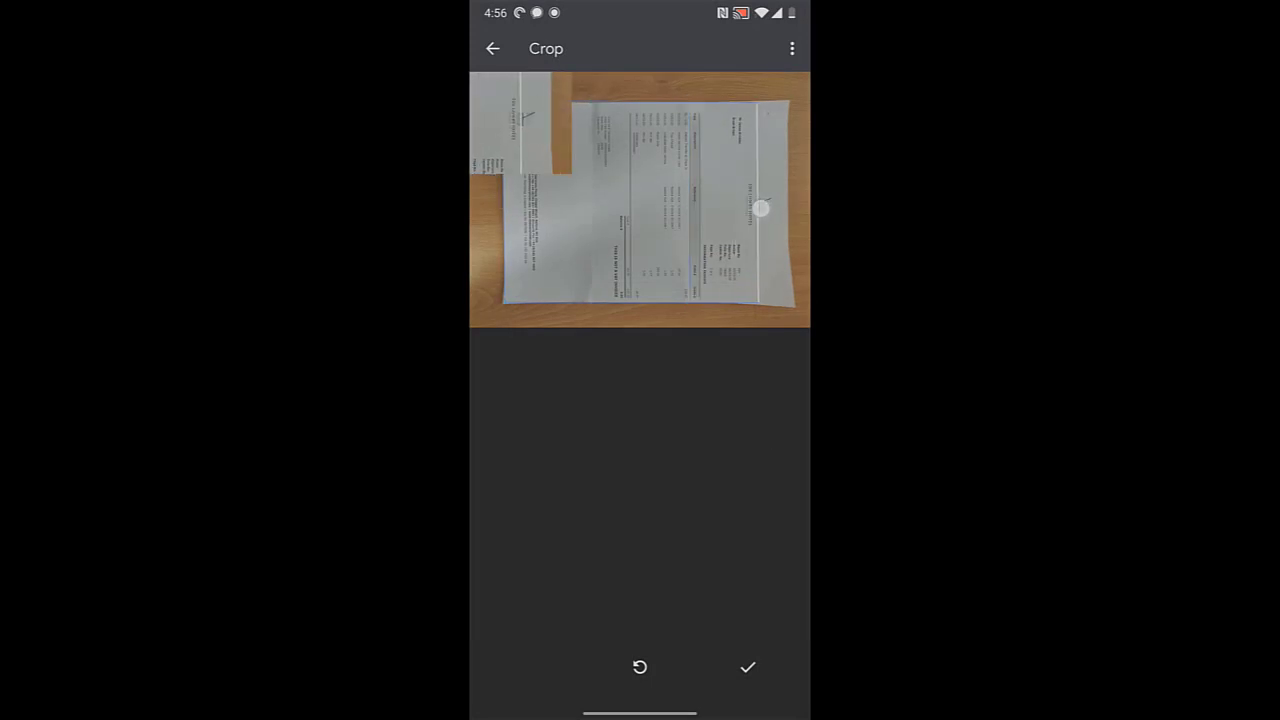
{"action": "left_click", "coordinate": [747, 667]}
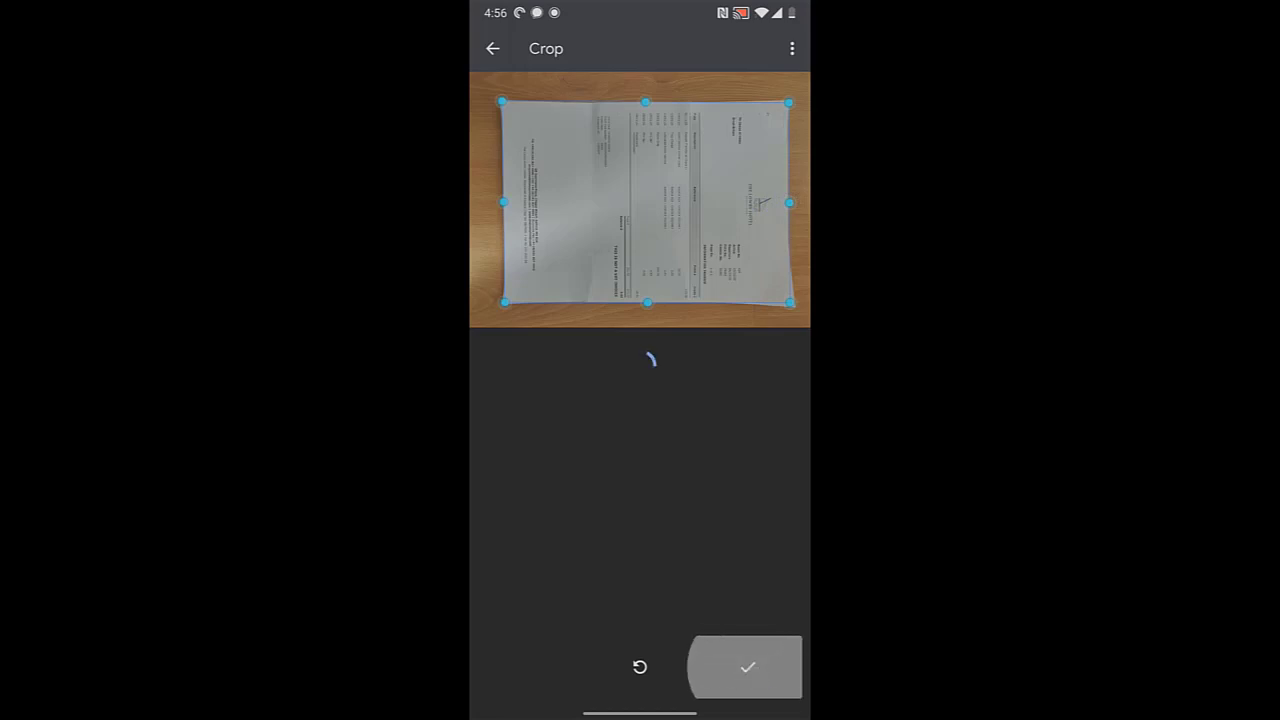
{"action": "left_click", "coordinate": [745, 667]}
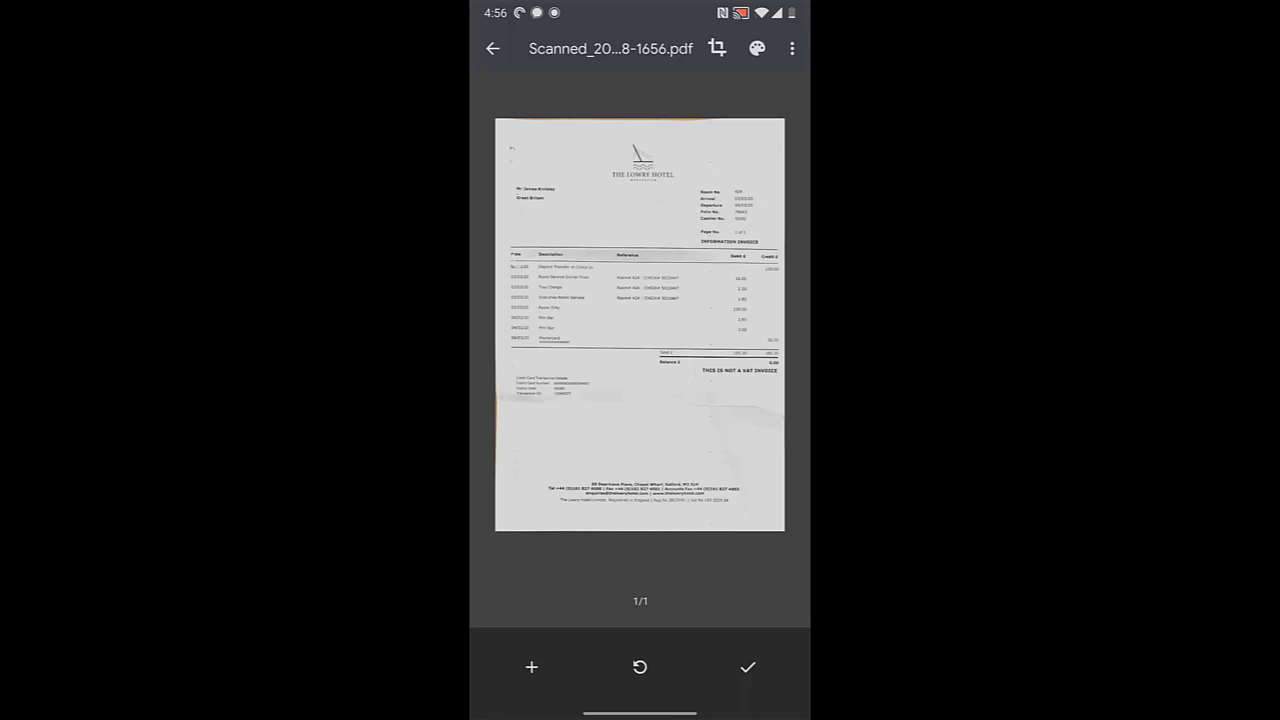
Name the scan 'Hotel invoice' and finish it for upload to Drive
{"action": "type", "text": "Hotel in"}
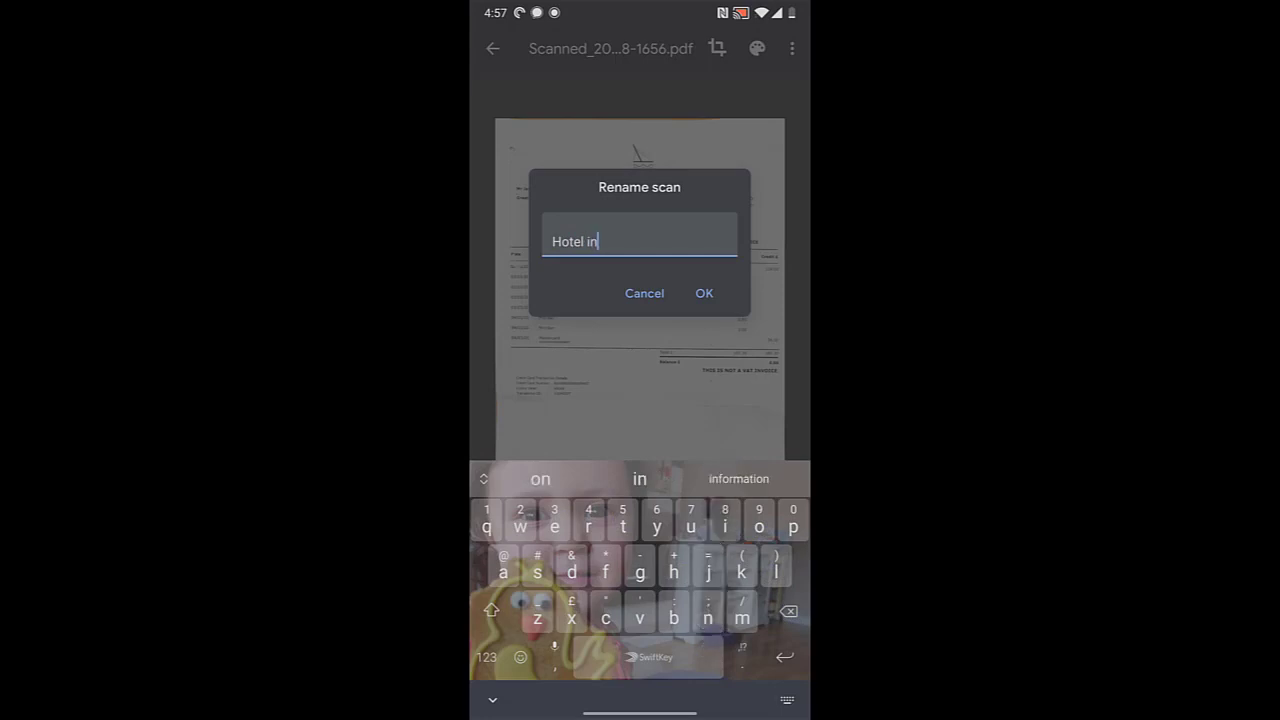
{"action": "left_click", "coordinate": [704, 293]}
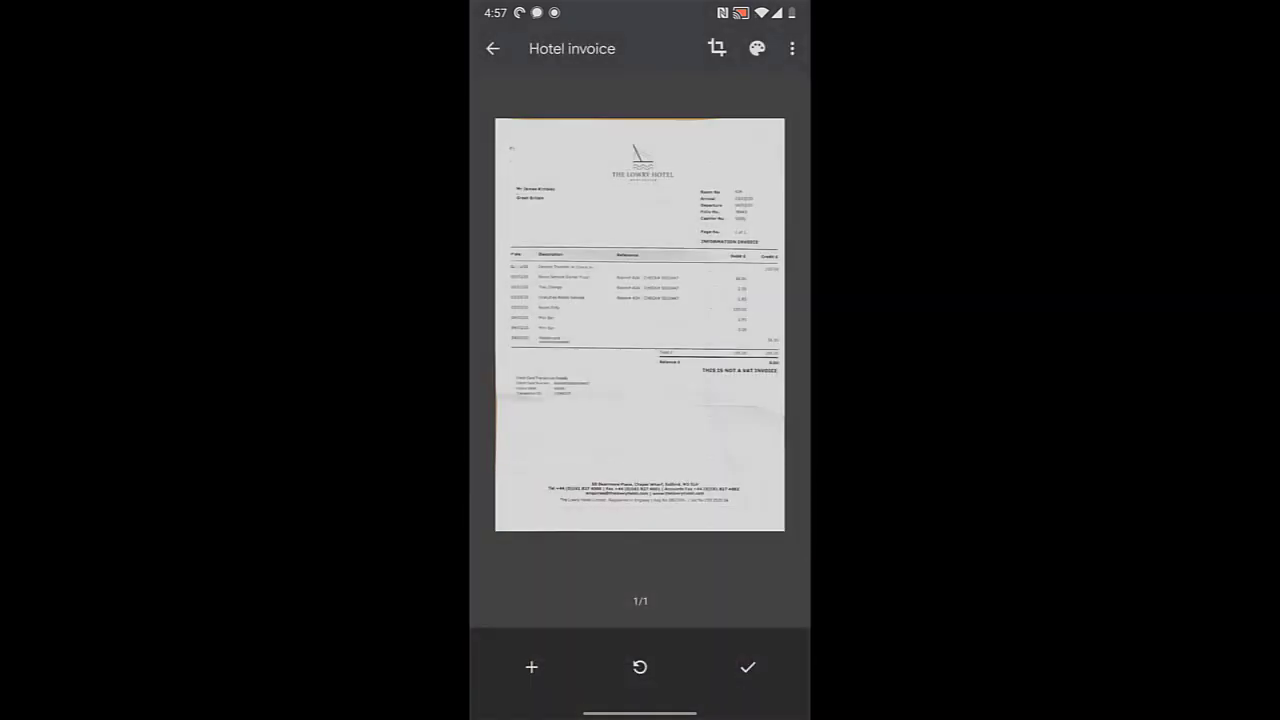
{"action": "left_click", "coordinate": [747, 667]}
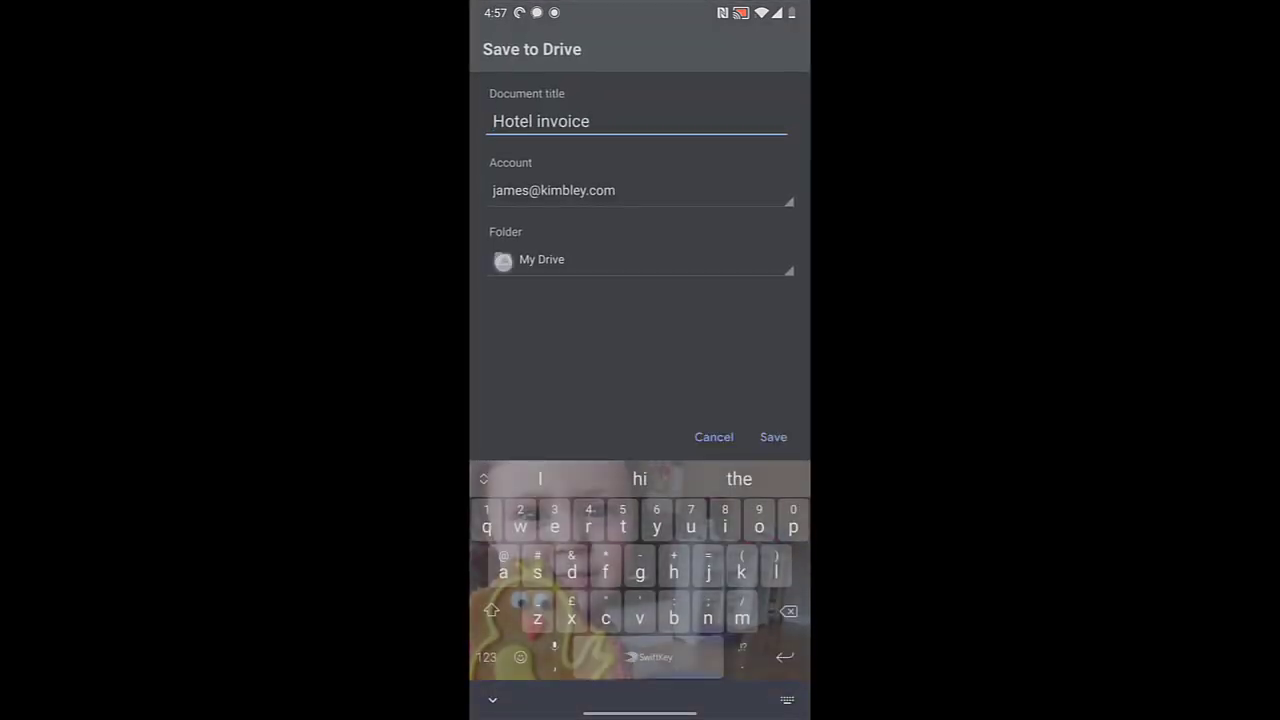
Choose My Drive as the destination folder and save the Hotel invoice scan
{"action": "left_click", "coordinate": [640, 259]}
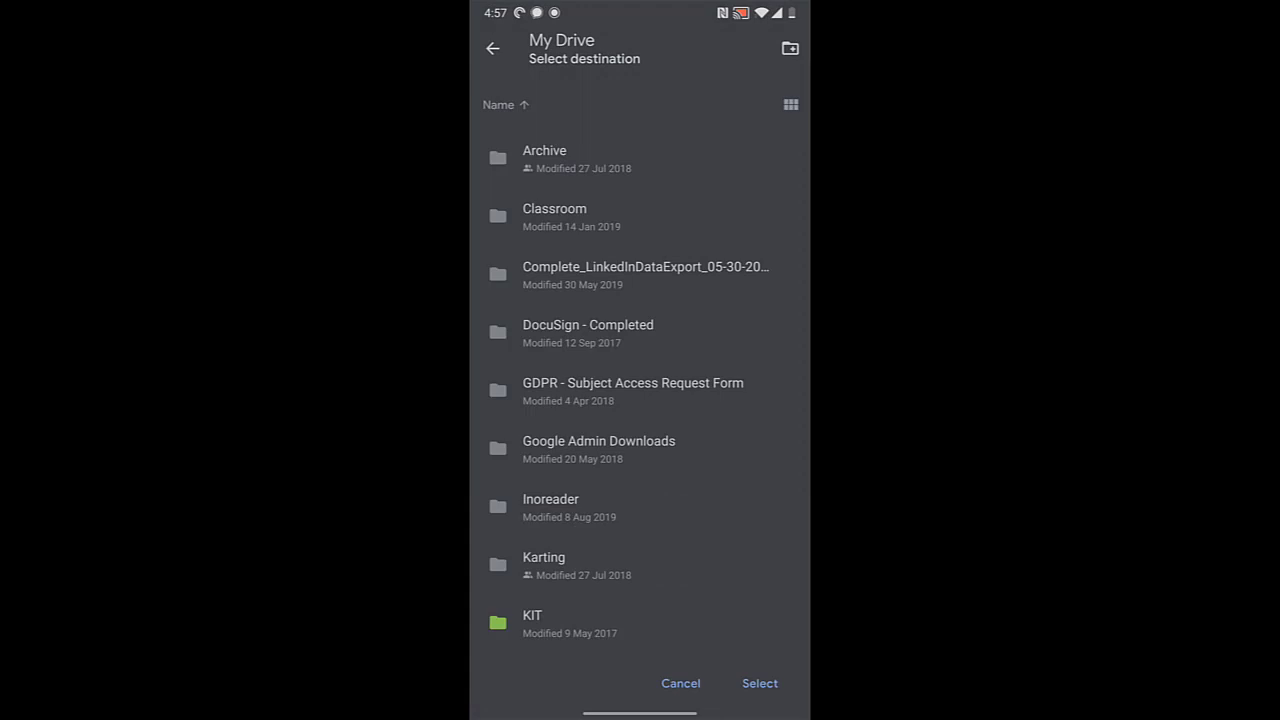
{"action": "left_click", "coordinate": [492, 48]}
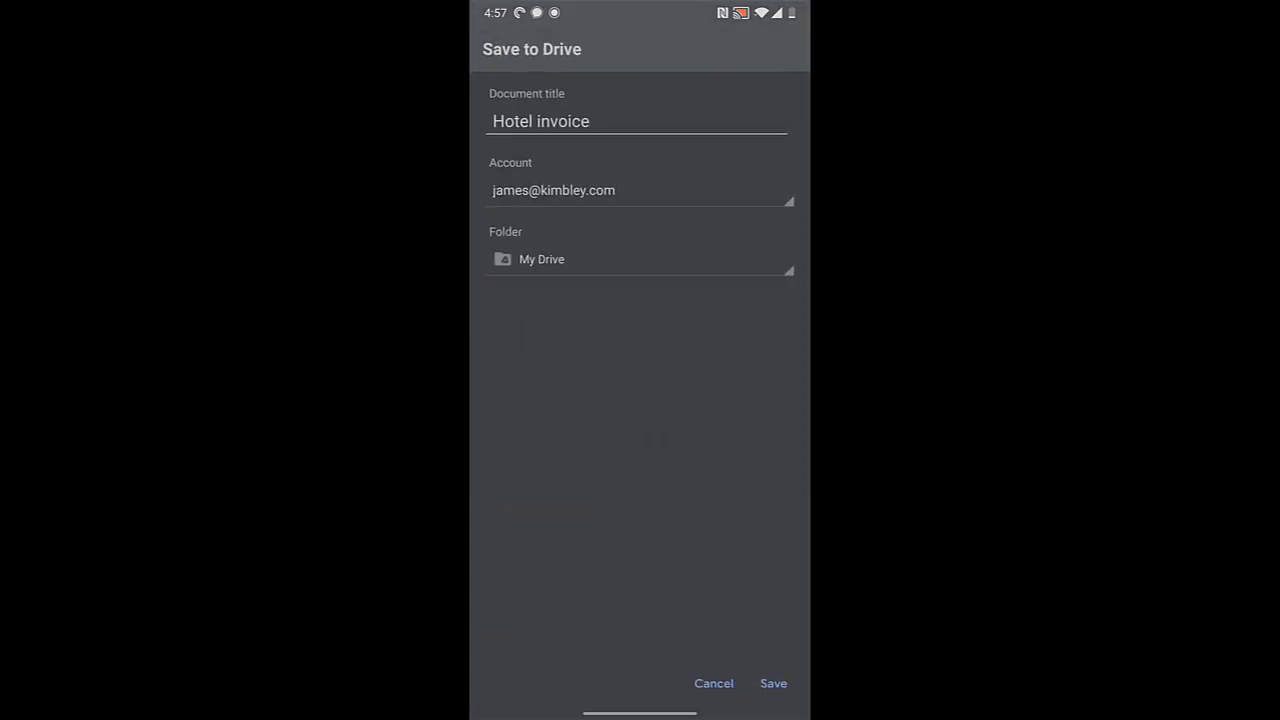
{"action": "left_click", "coordinate": [773, 683]}
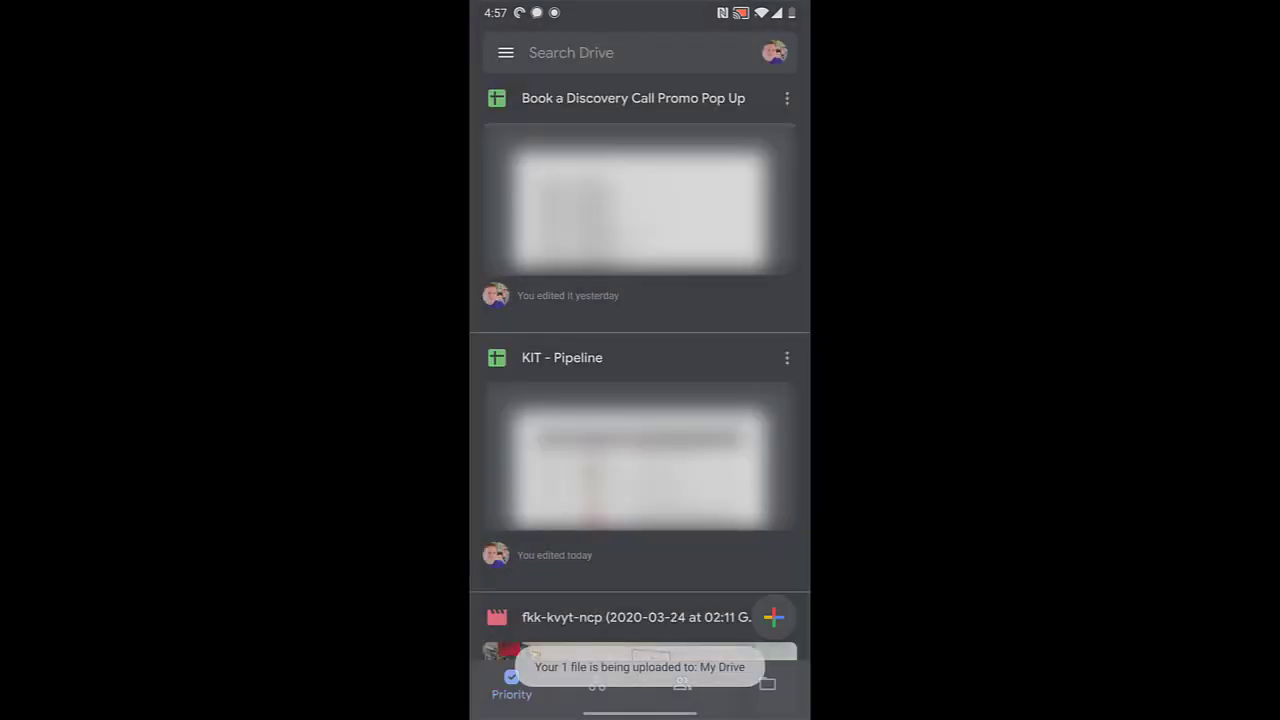